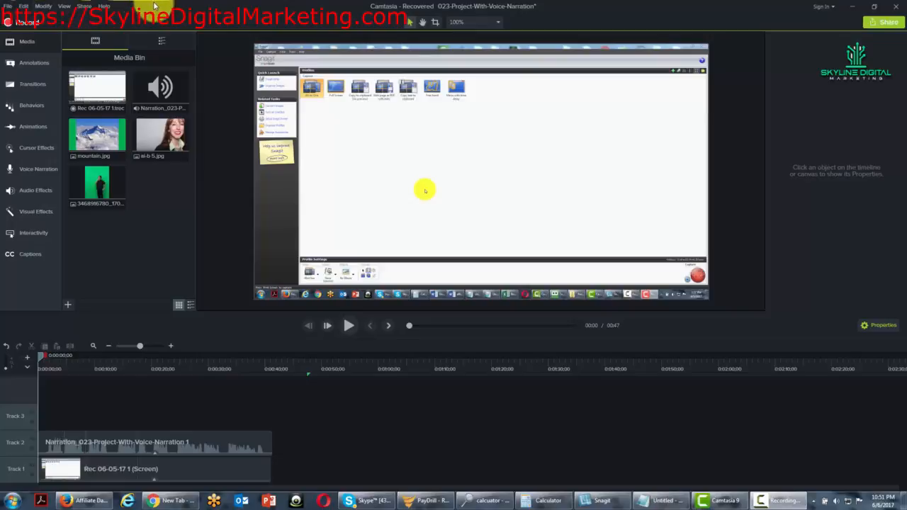
pyautogui.moveTo(618, 476)
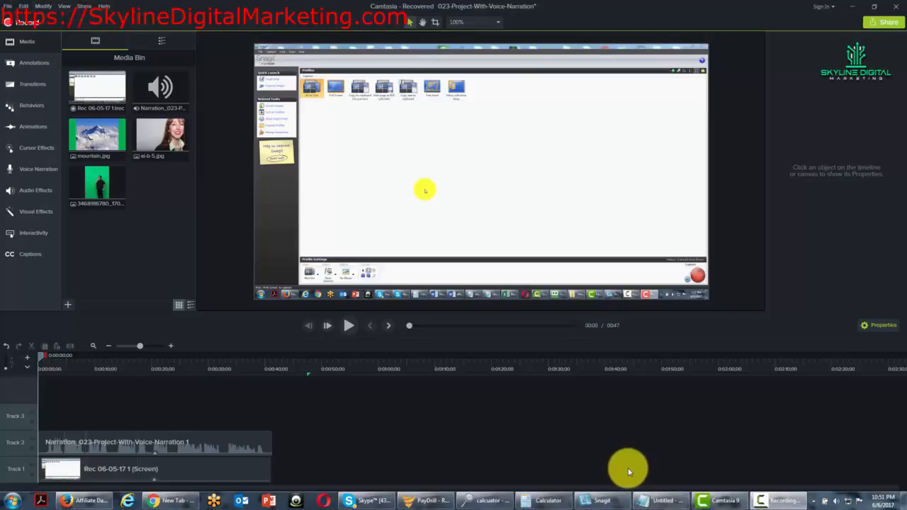
pyautogui.moveTo(510, 446)
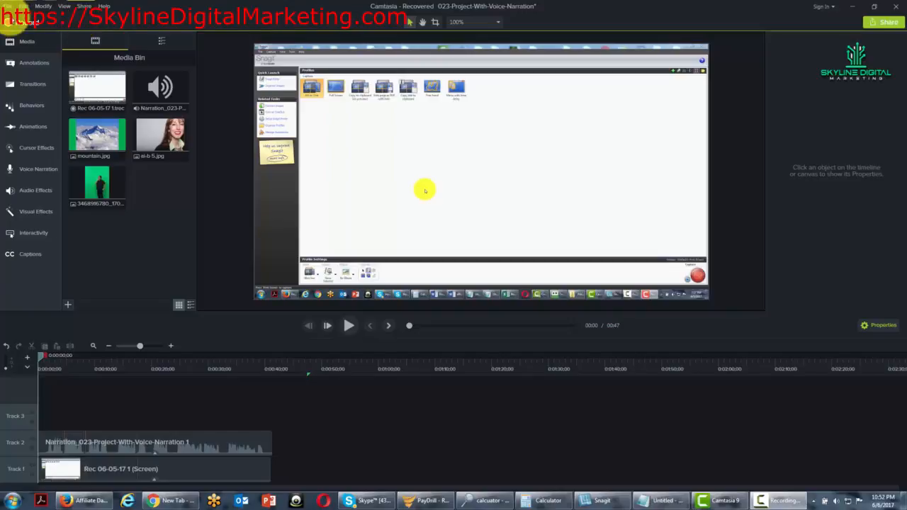
# - Show the folder listing .trec recordings, an MP4 video and .tscproj project files
pyautogui.click(28, 21)
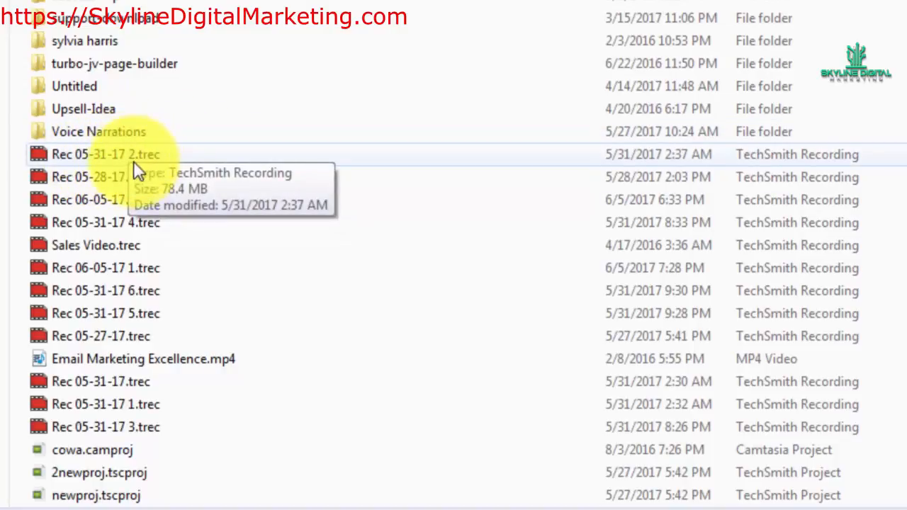
pyautogui.moveTo(191, 150)
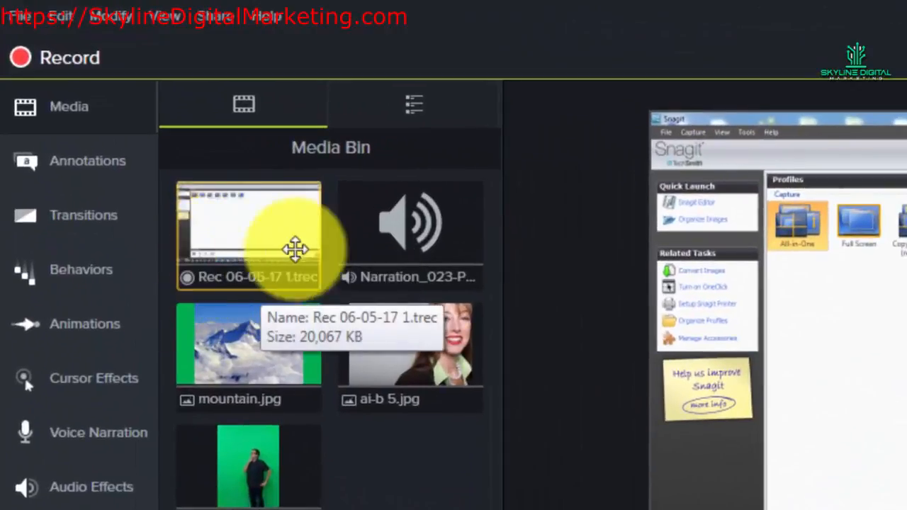
pyautogui.moveTo(228, 226)
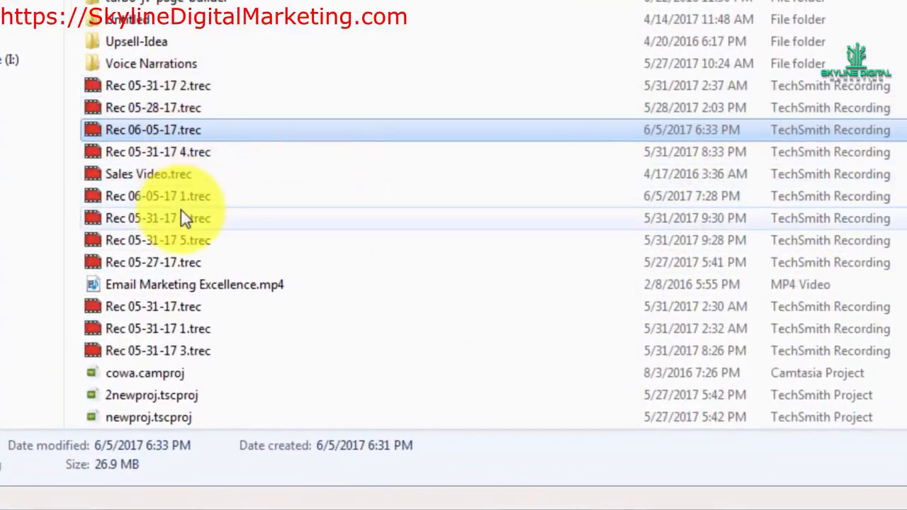
pyautogui.moveTo(160, 209)
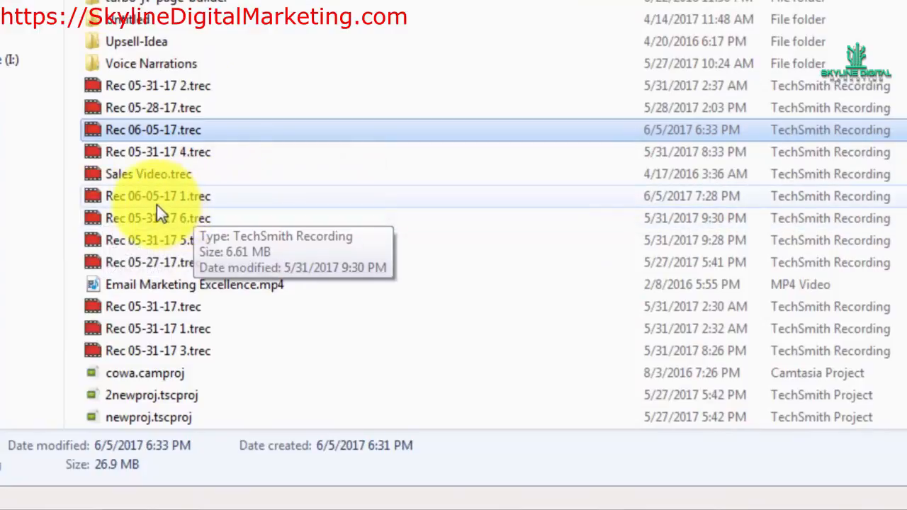
pyautogui.moveTo(215, 219)
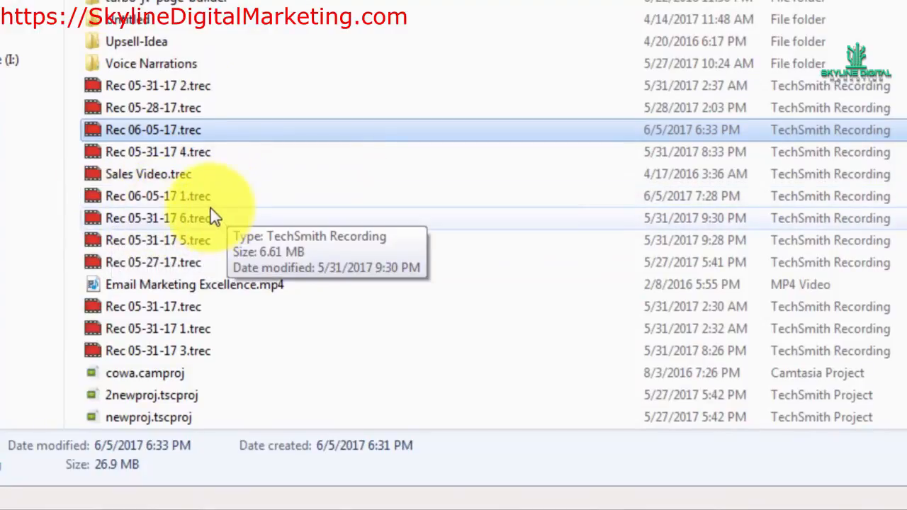
pyautogui.moveTo(176, 206)
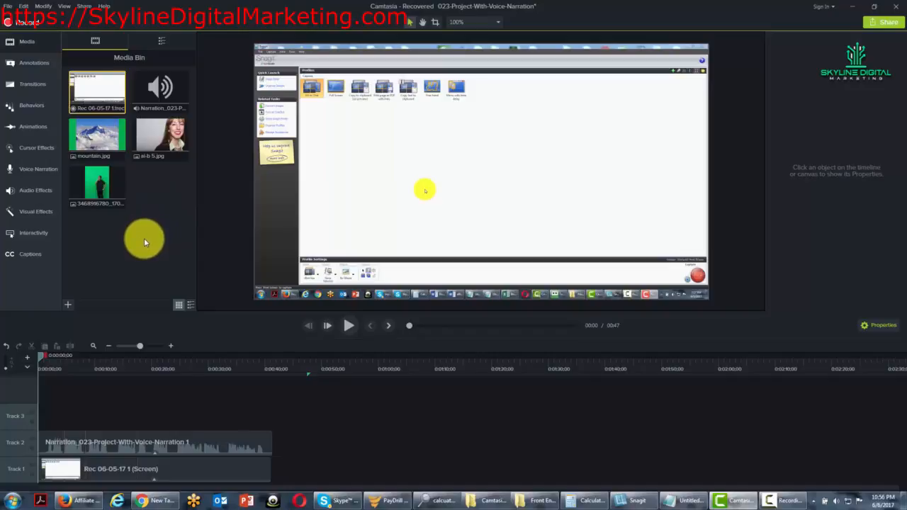
pyautogui.moveTo(142, 245)
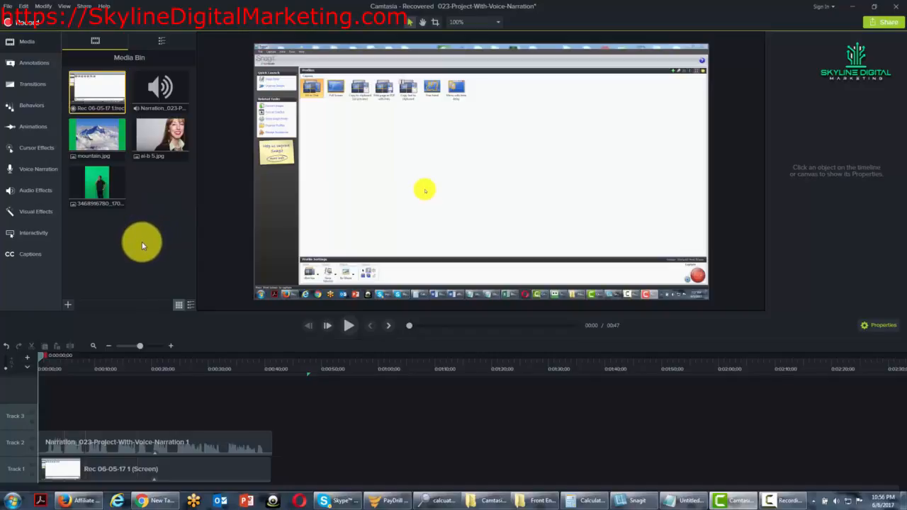
pyautogui.moveTo(229, 327)
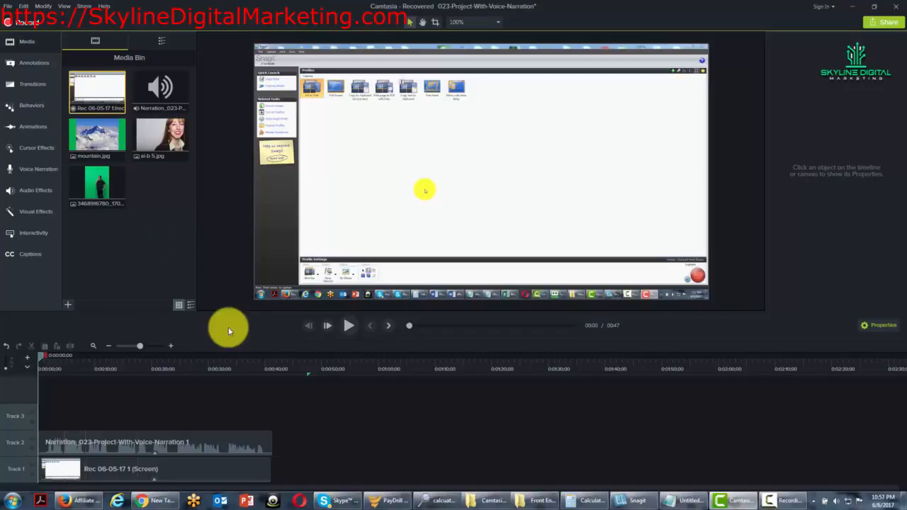
pyautogui.moveTo(201, 356)
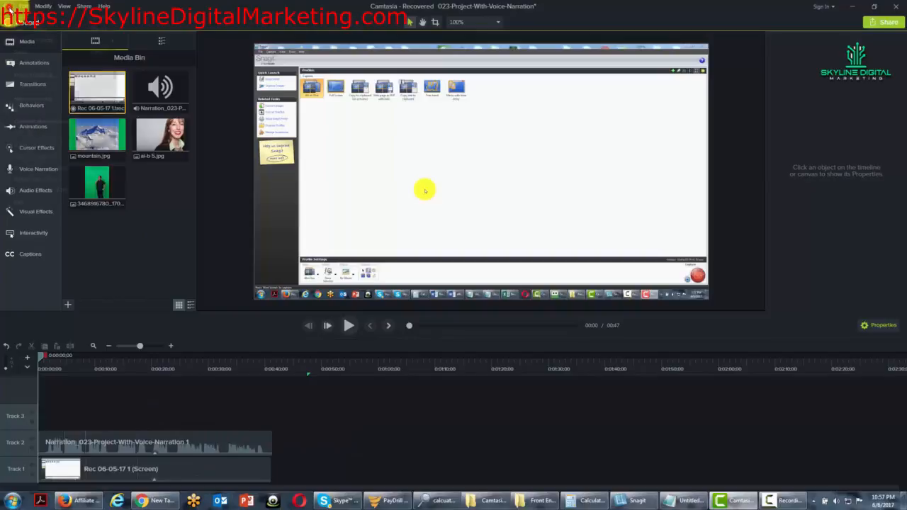
# - Start a new untitled Camtasia project with an empty media bin
pyautogui.click(8, 5)
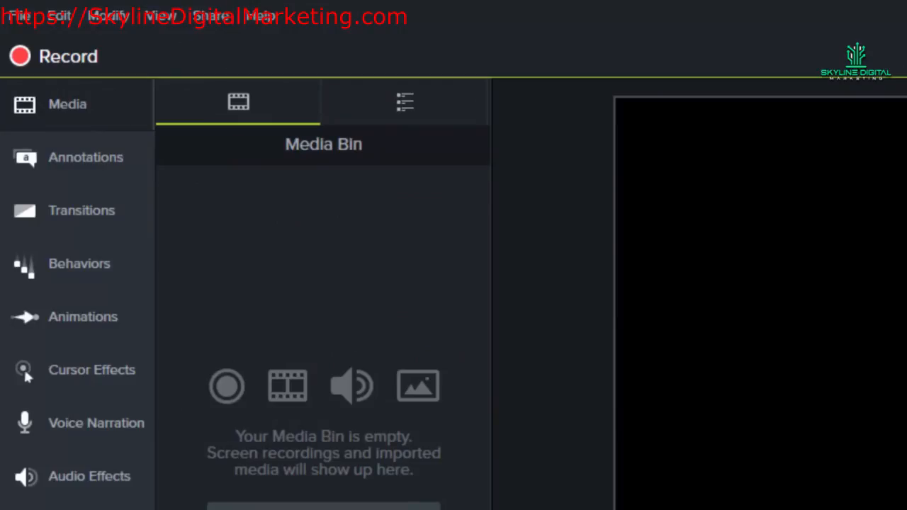
pyautogui.click(27, 13)
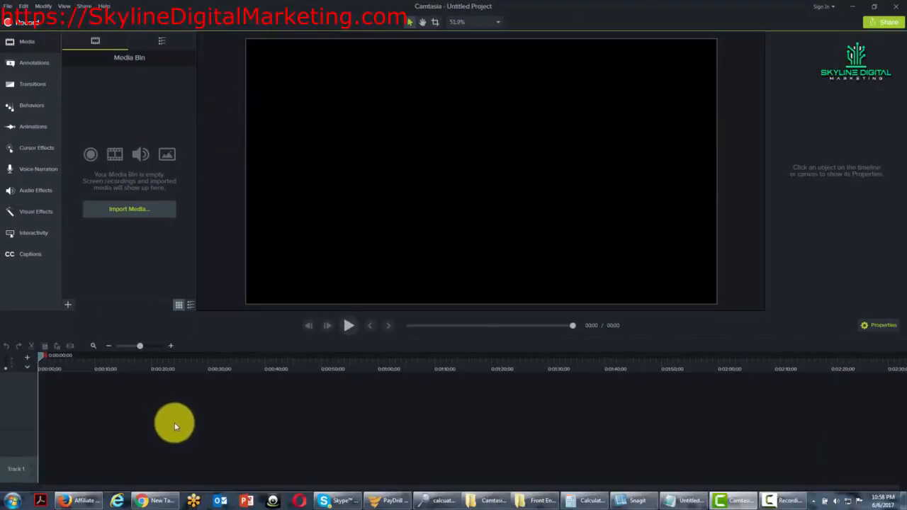
pyautogui.moveTo(470, 385)
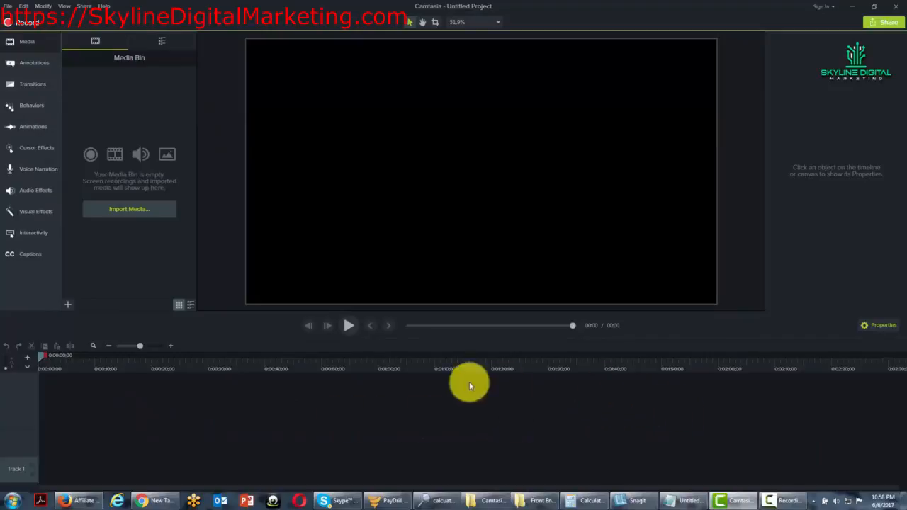
pyautogui.moveTo(369, 418)
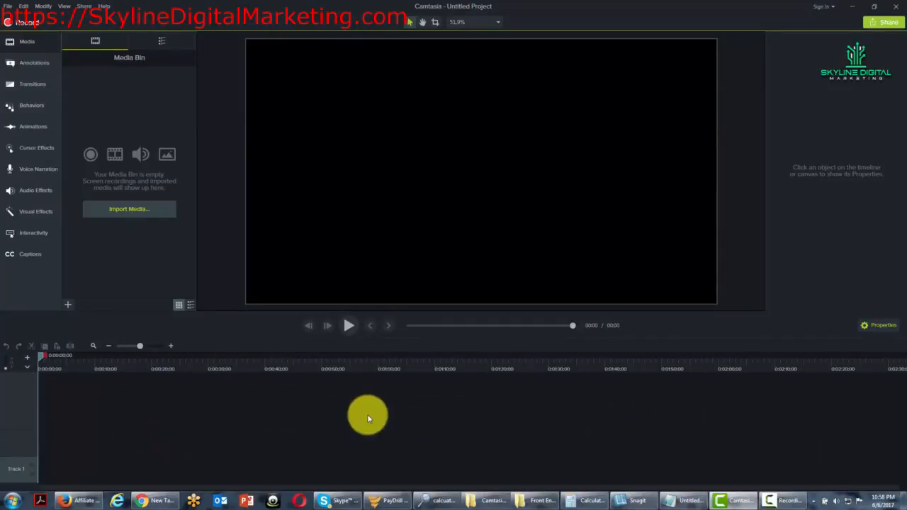
pyautogui.moveTo(354, 407)
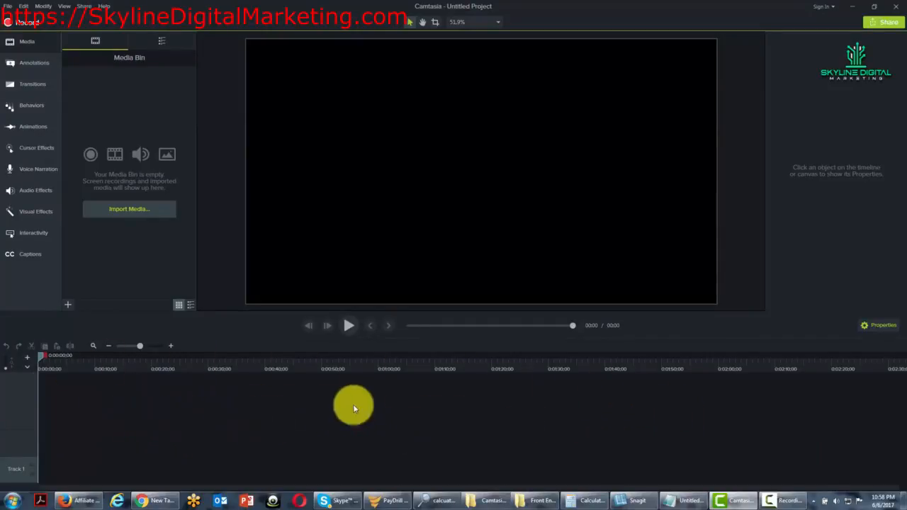
pyautogui.moveTo(238, 406)
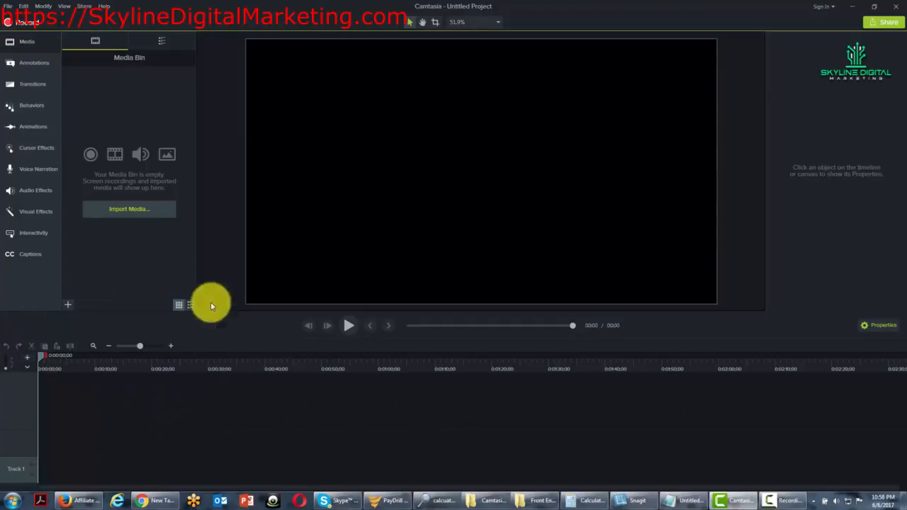
pyautogui.moveTo(248, 415)
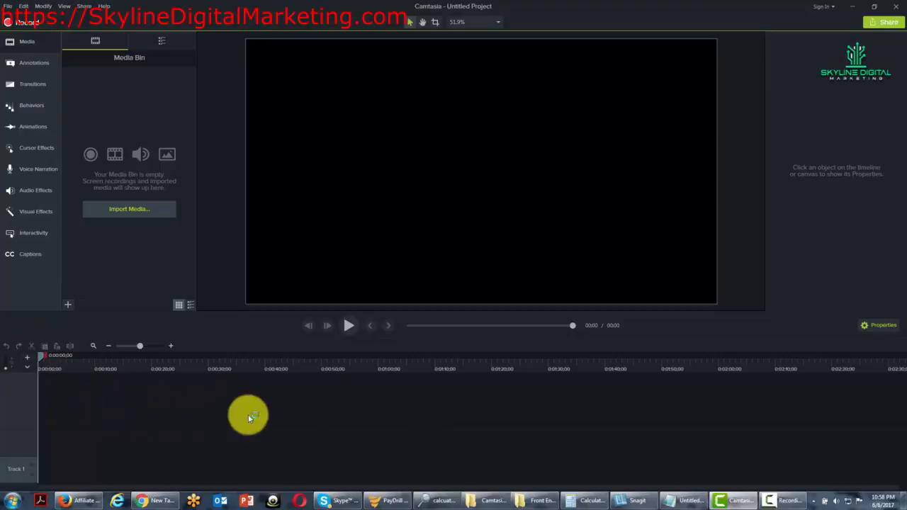
pyautogui.moveTo(190, 431)
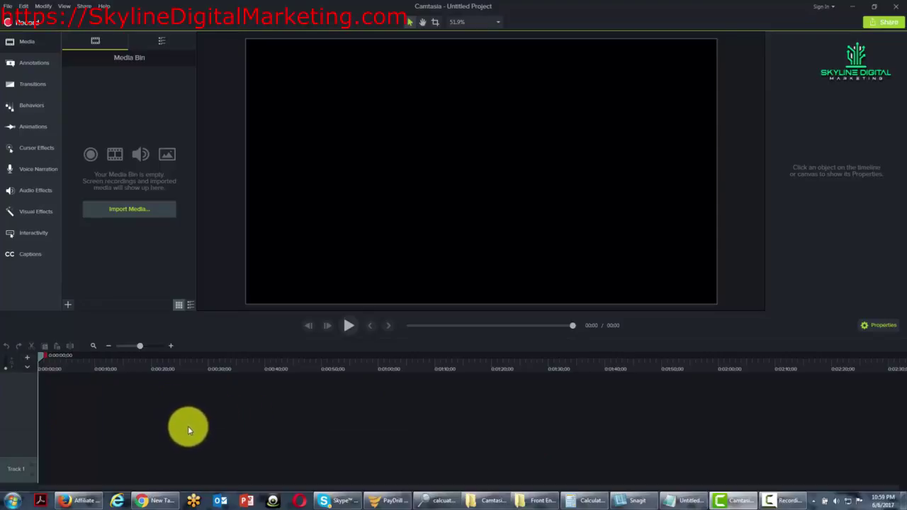
pyautogui.moveTo(213, 391)
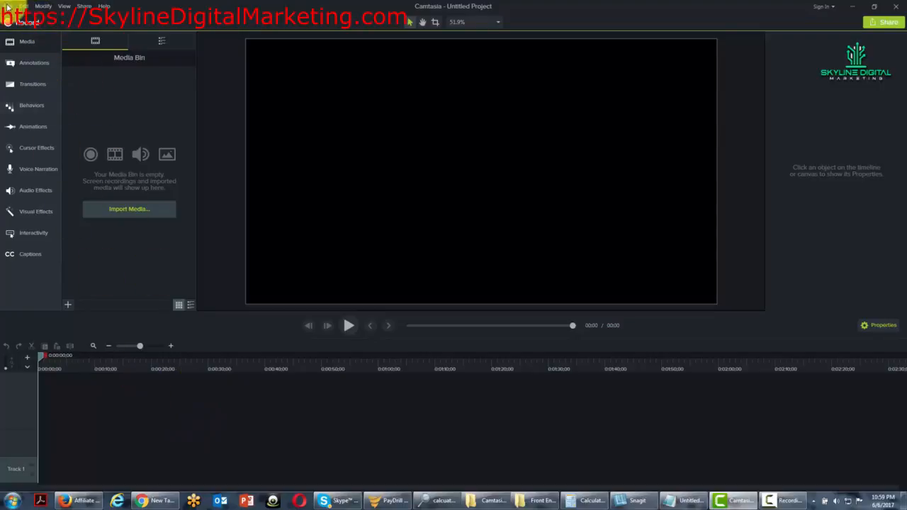
pyautogui.click(9, 5)
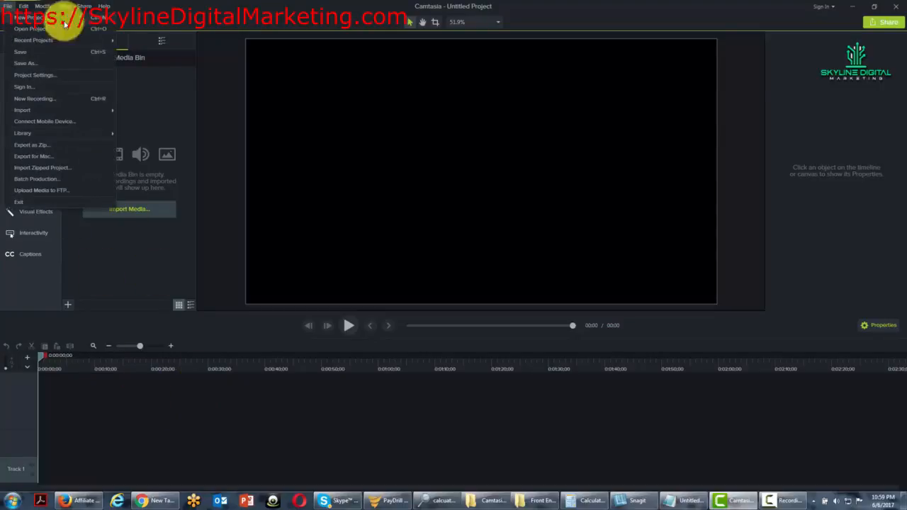
pyautogui.click(278, 382)
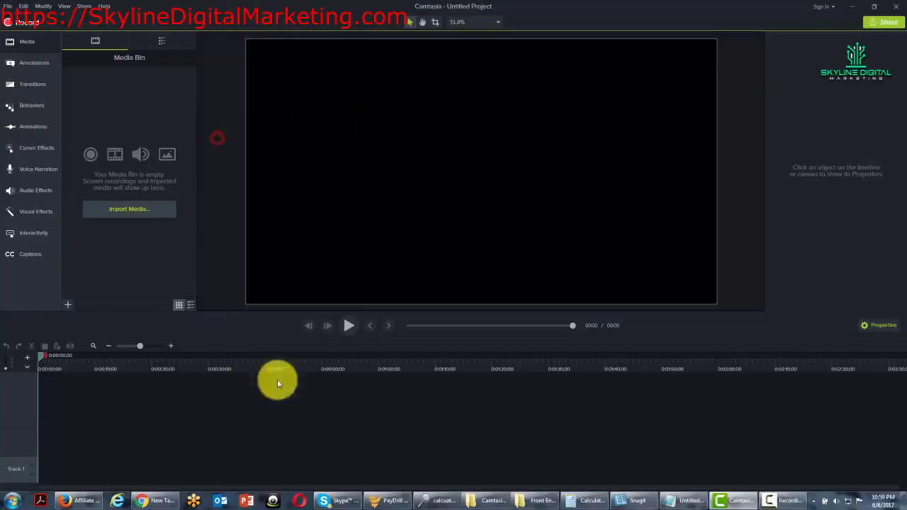
pyautogui.moveTo(284, 428)
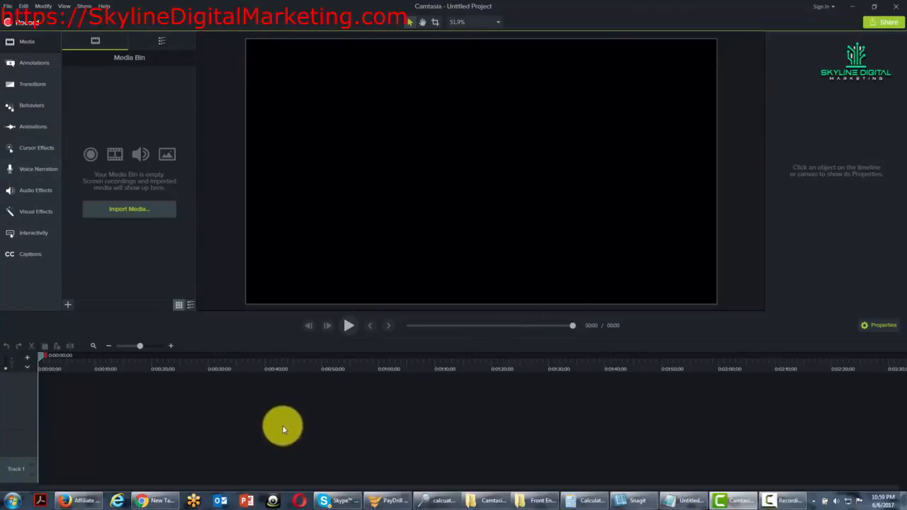
pyautogui.moveTo(200, 462)
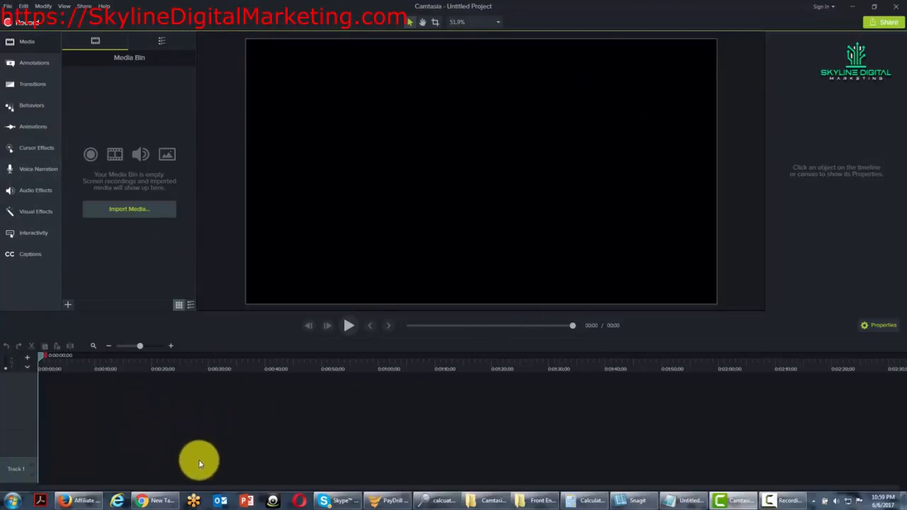
pyautogui.moveTo(230, 447)
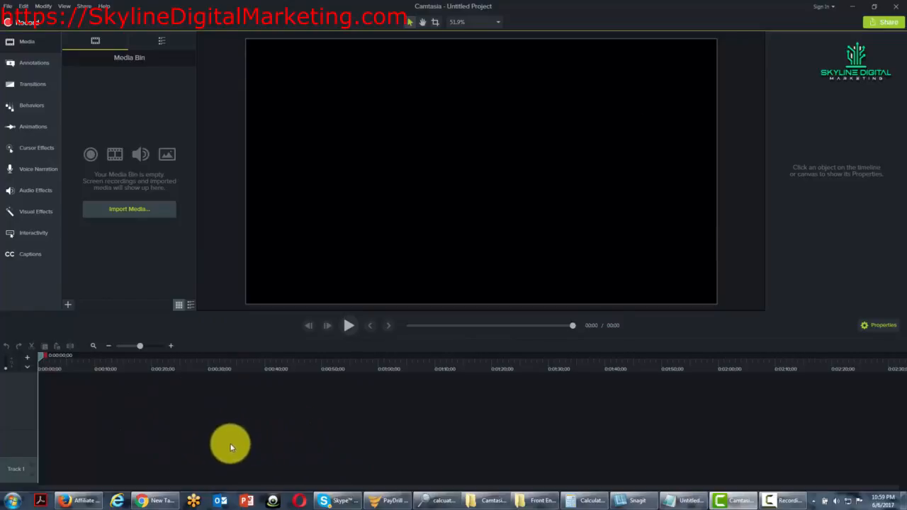
pyautogui.moveTo(545, 383)
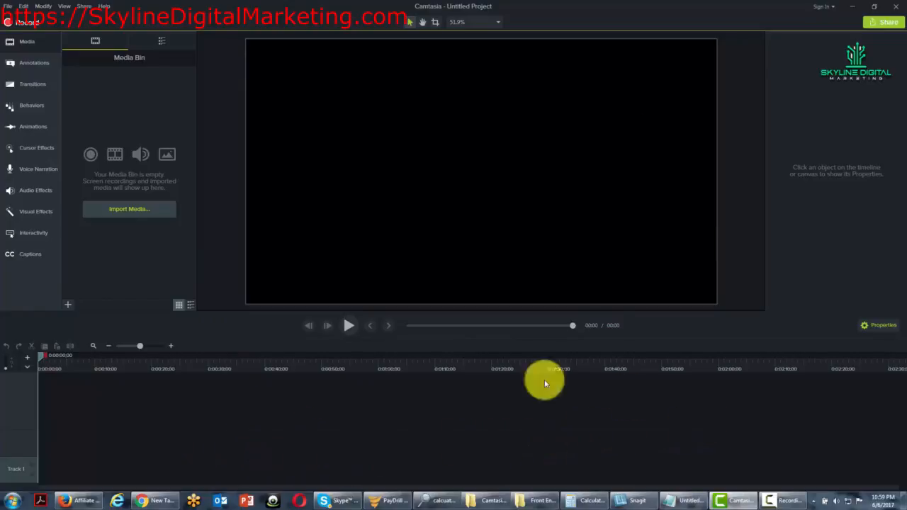
pyautogui.moveTo(228, 465)
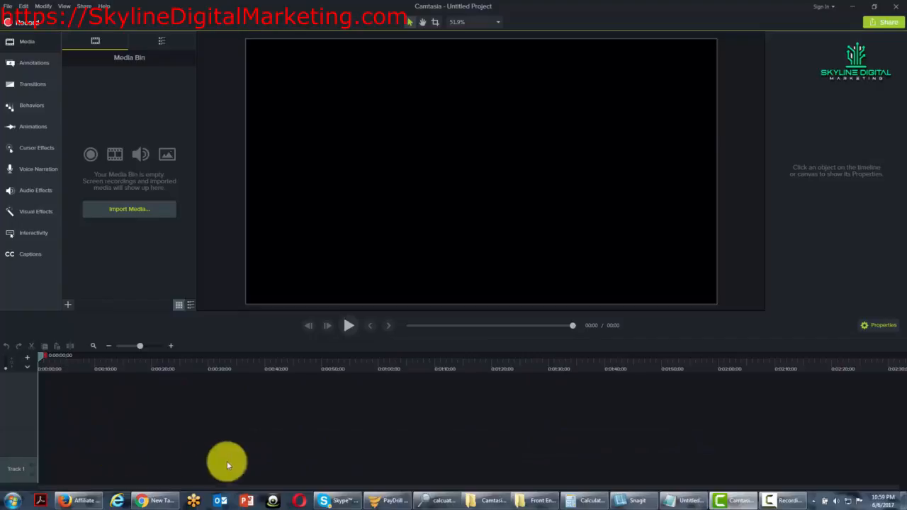
pyautogui.moveTo(126, 445)
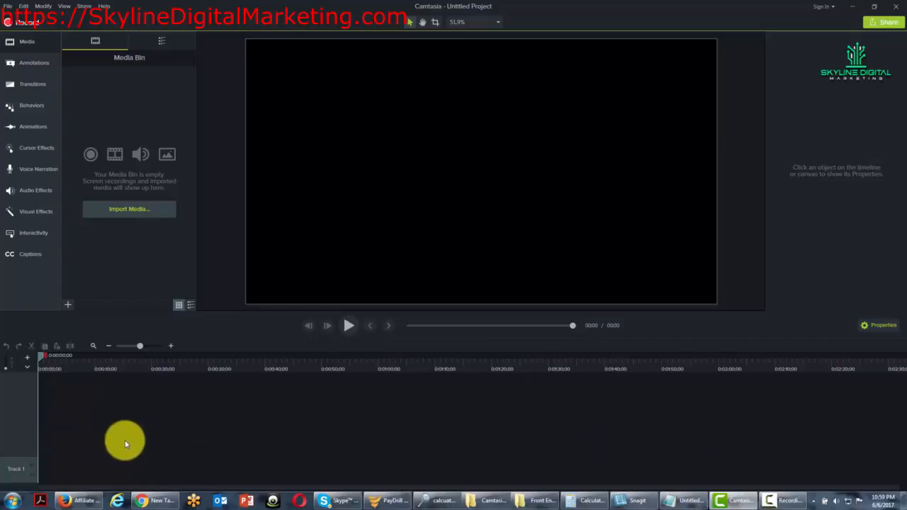
pyautogui.moveTo(82, 456)
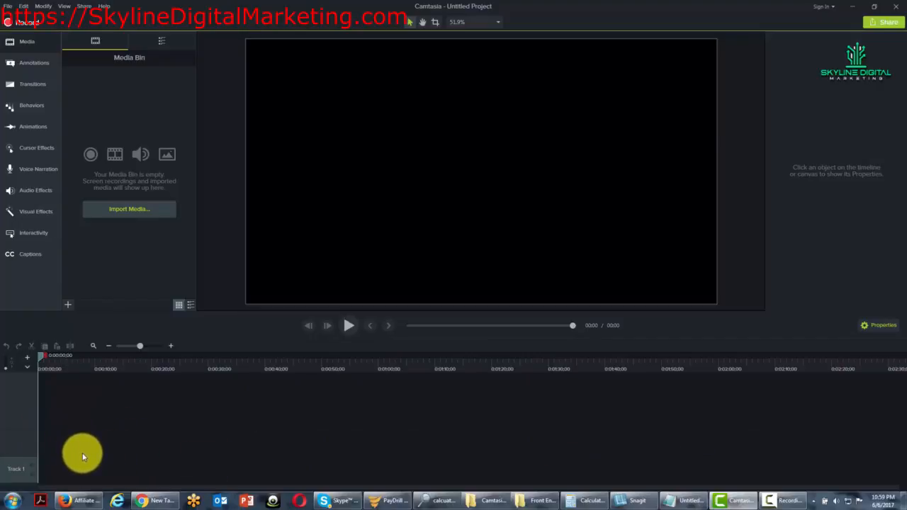
pyautogui.moveTo(130, 431)
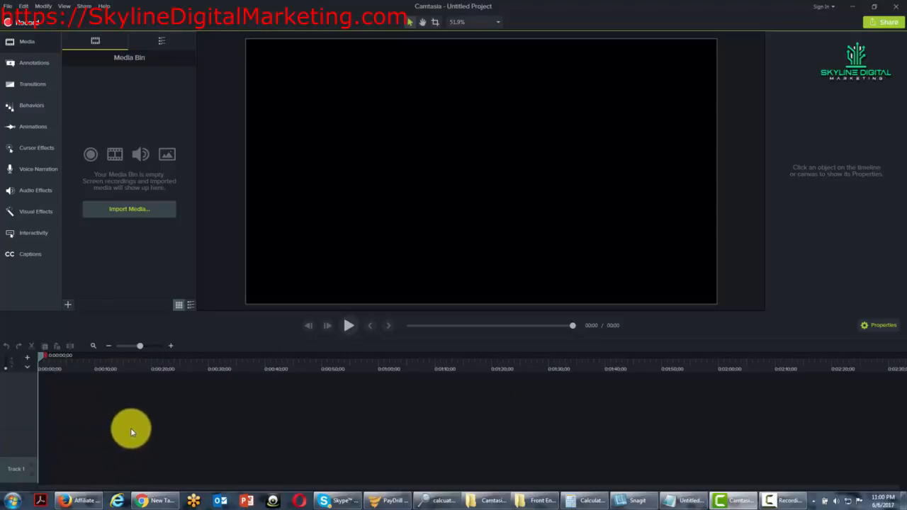
pyautogui.moveTo(176, 428)
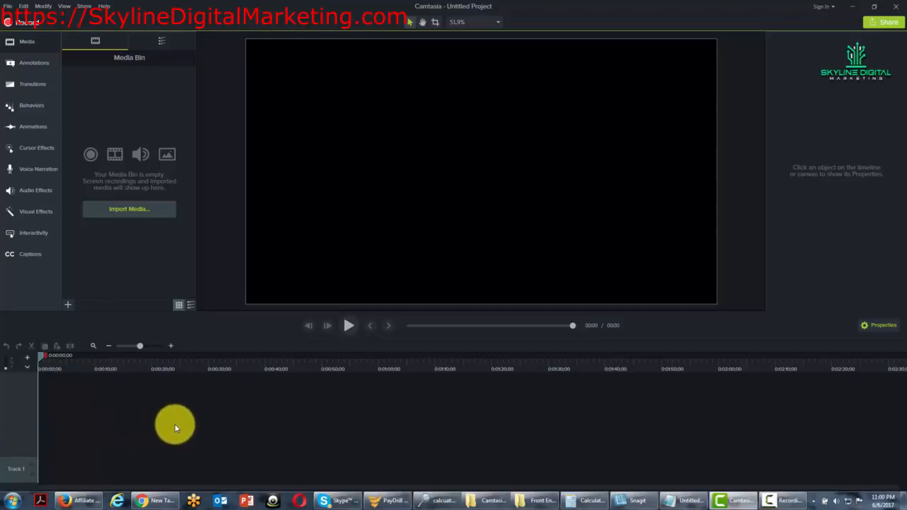
pyautogui.moveTo(187, 445)
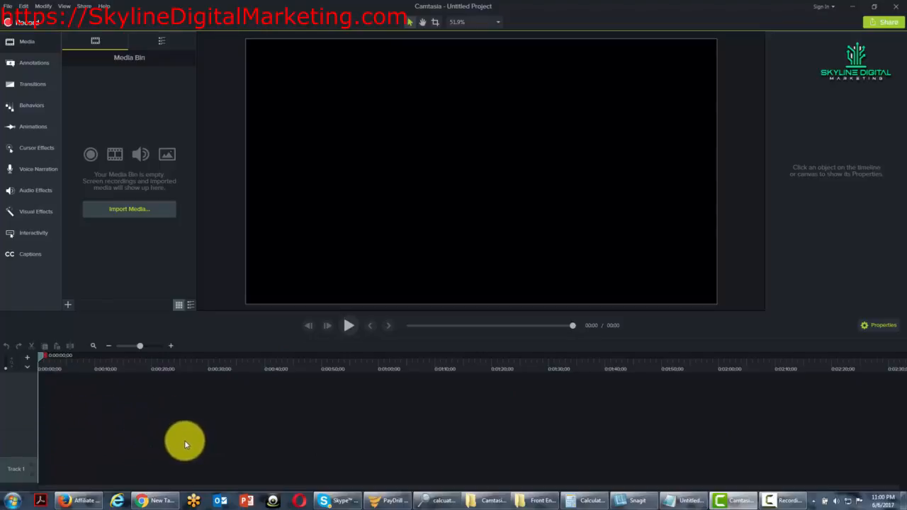
pyautogui.moveTo(48, 428)
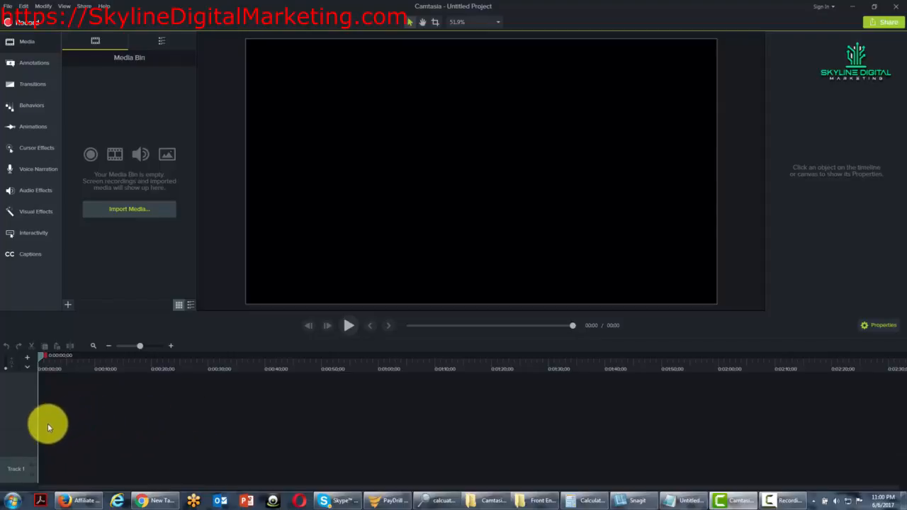
pyautogui.moveTo(300, 432)
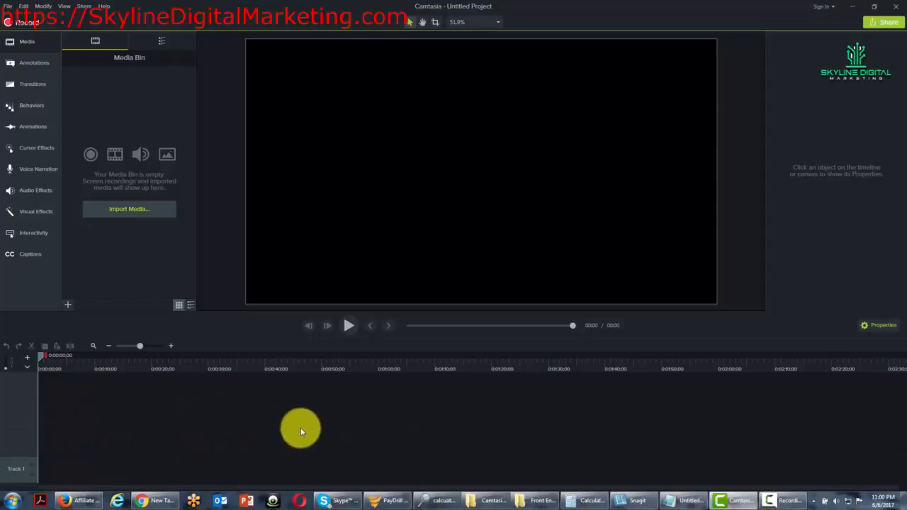
pyautogui.moveTo(132, 428)
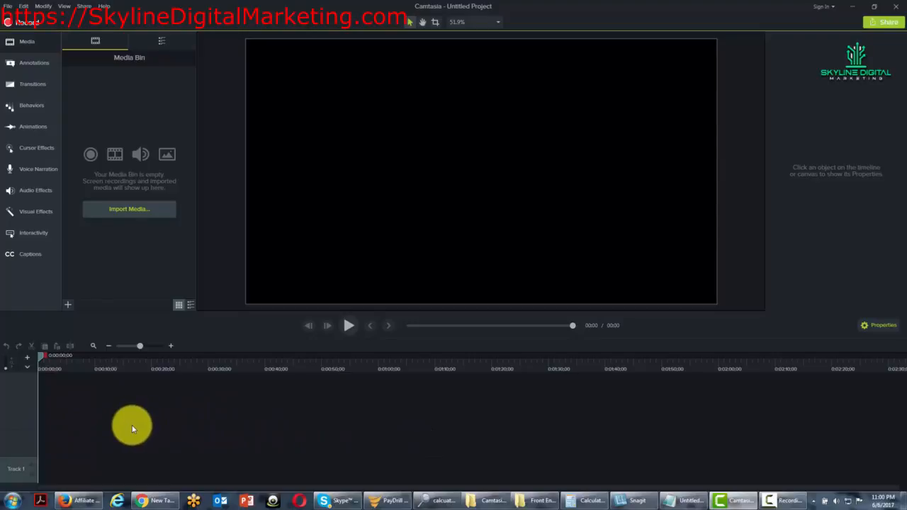
pyautogui.moveTo(127, 425)
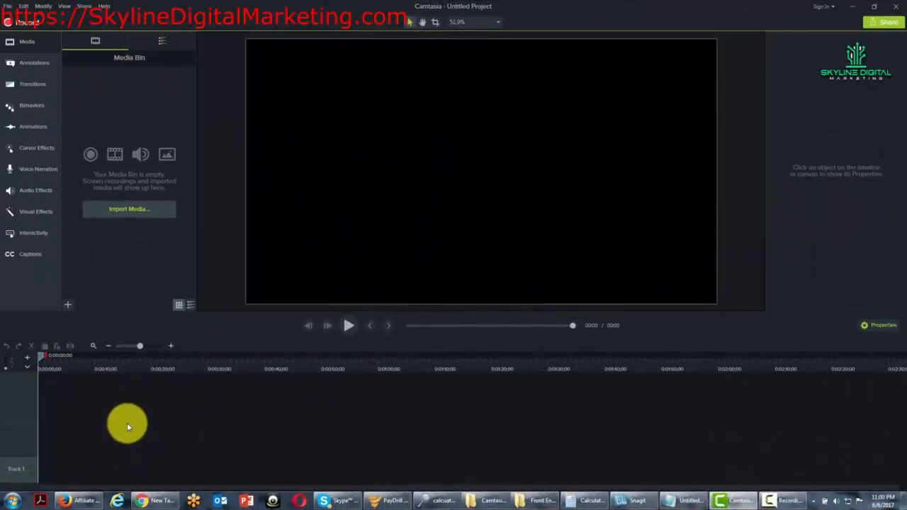
pyautogui.moveTo(147, 106)
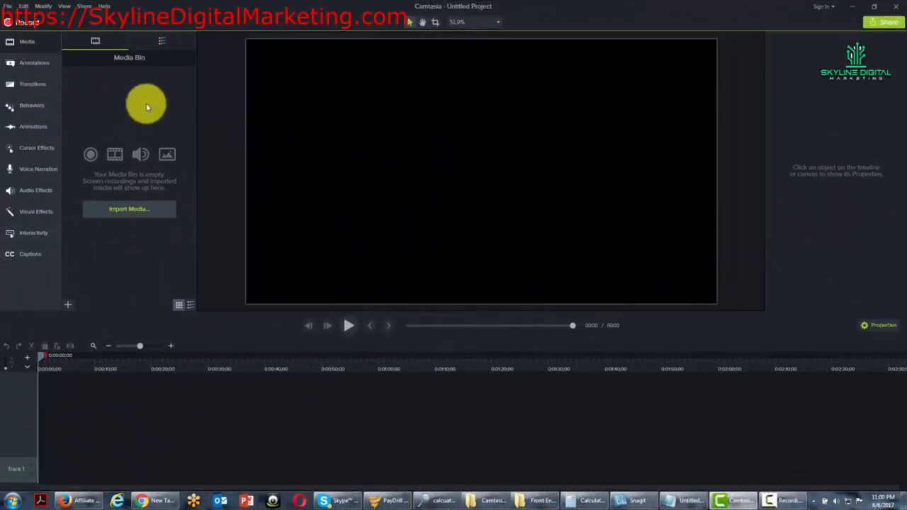
pyautogui.moveTo(121, 119)
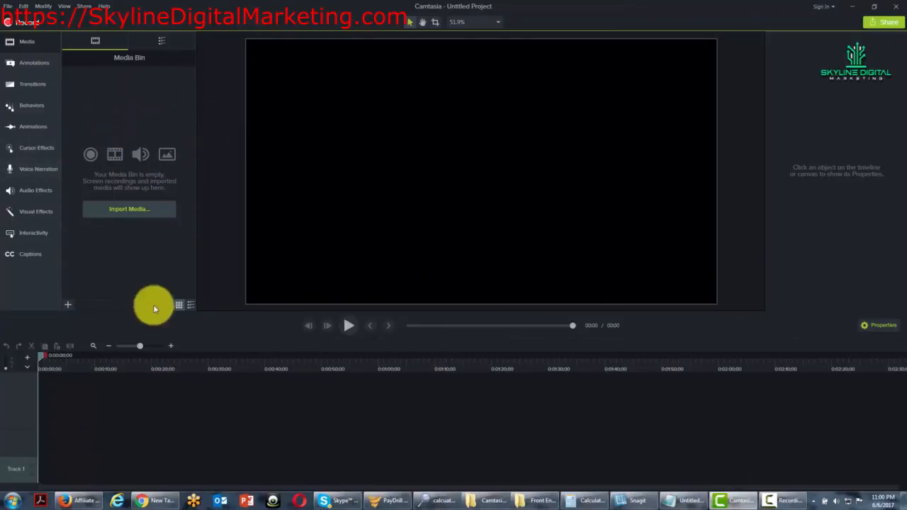
pyautogui.moveTo(159, 241)
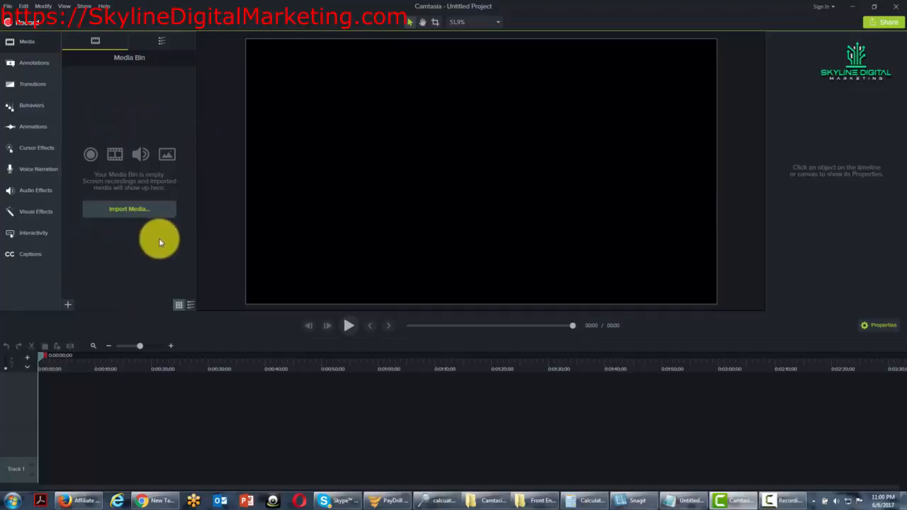
pyautogui.moveTo(134, 197)
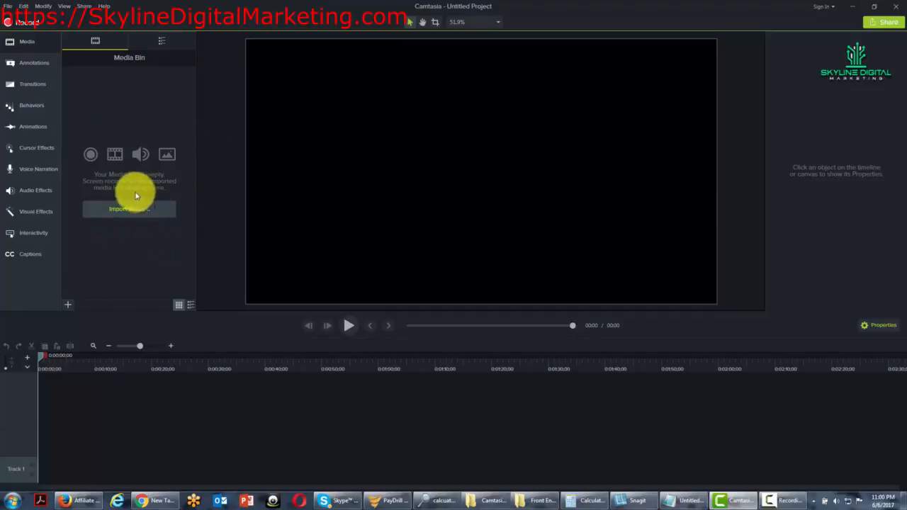
pyautogui.moveTo(79, 195)
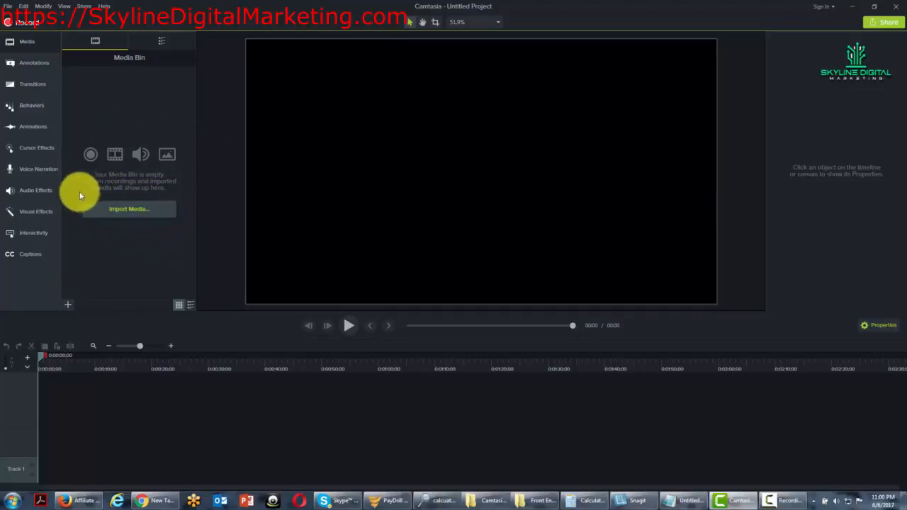
pyautogui.moveTo(147, 135)
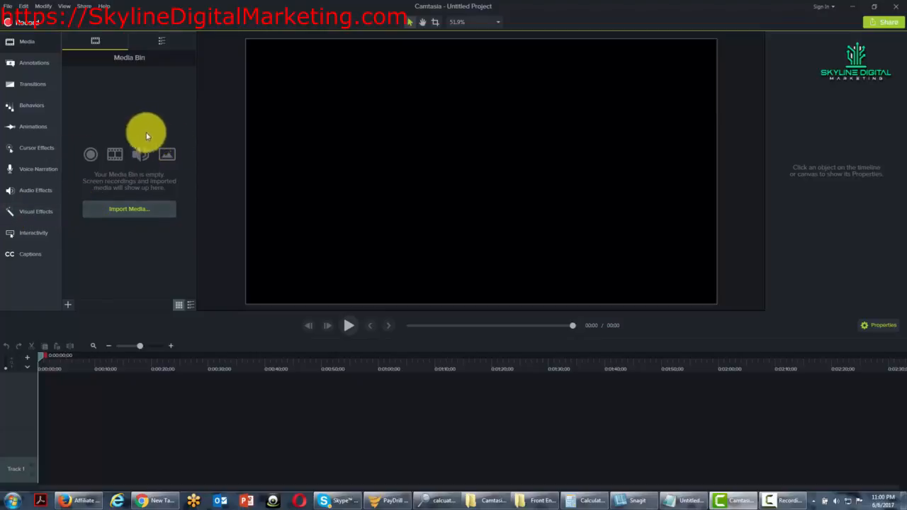
pyautogui.moveTo(60, 400)
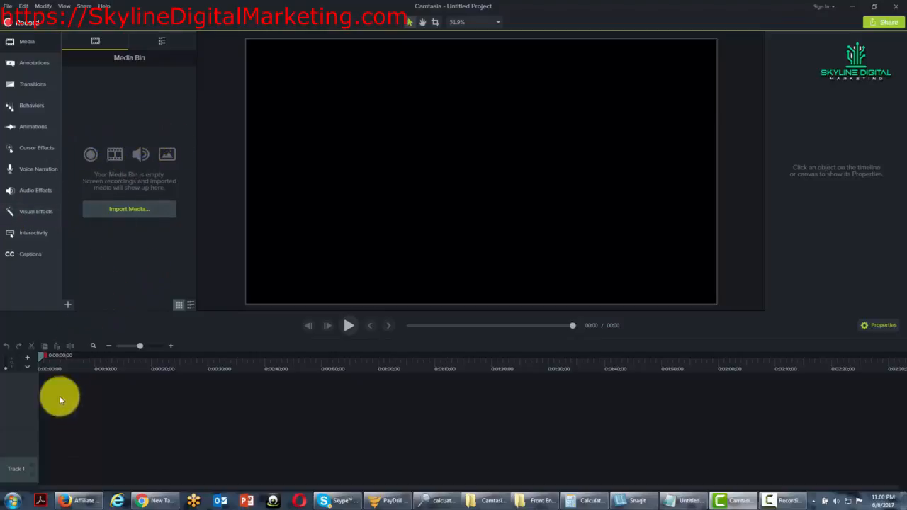
pyautogui.moveTo(276, 272)
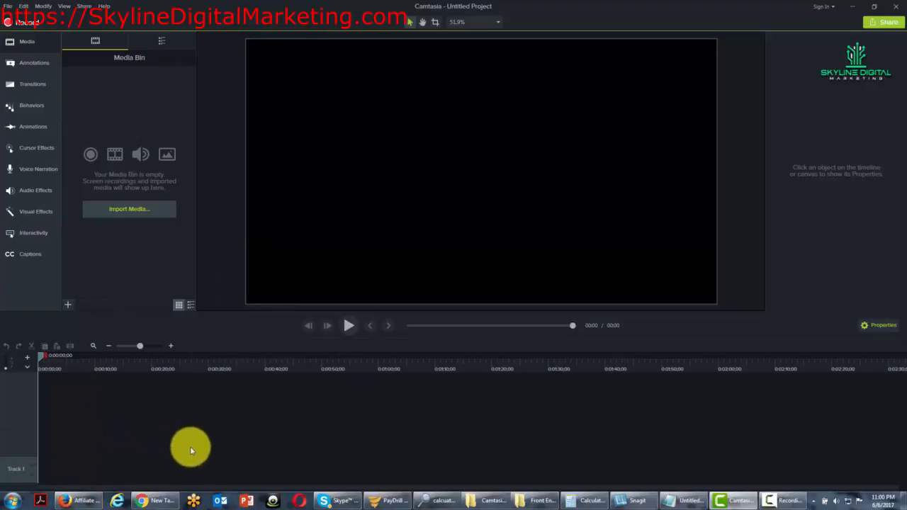
pyautogui.moveTo(104, 436)
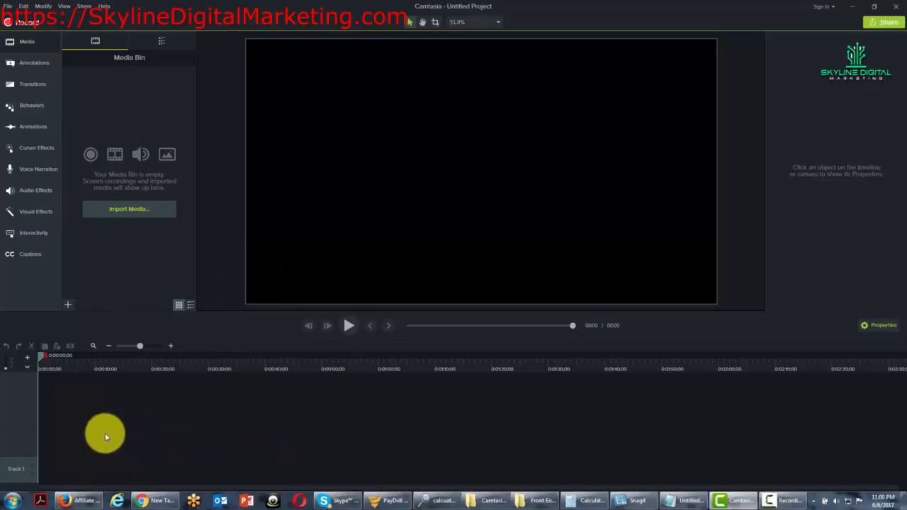
pyautogui.moveTo(111, 419)
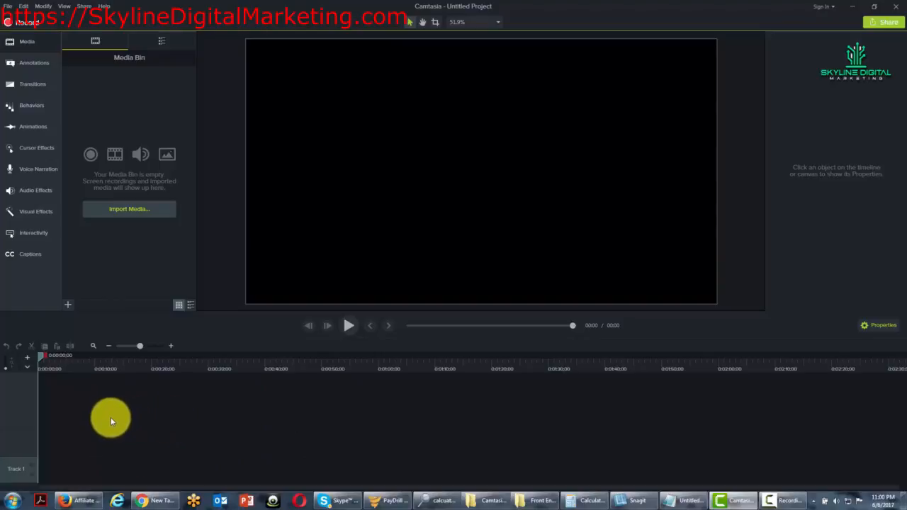
pyautogui.moveTo(133, 391)
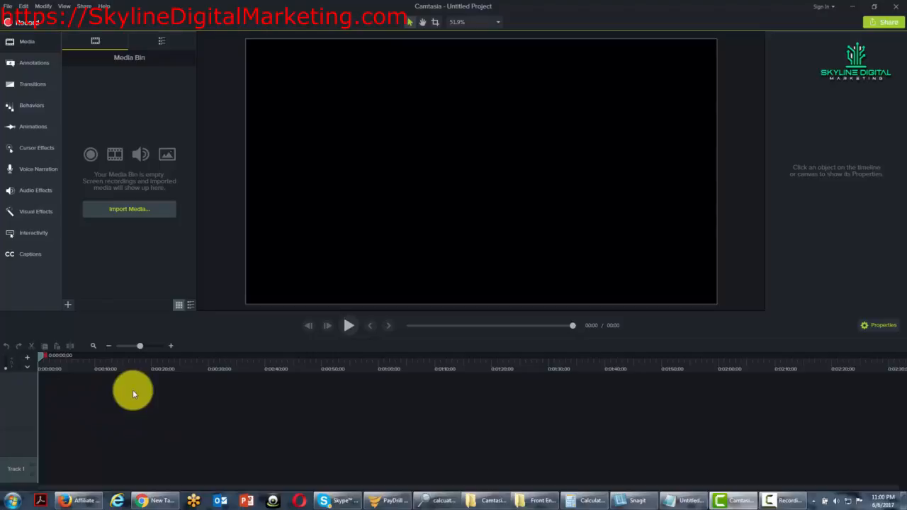
pyautogui.moveTo(127, 406)
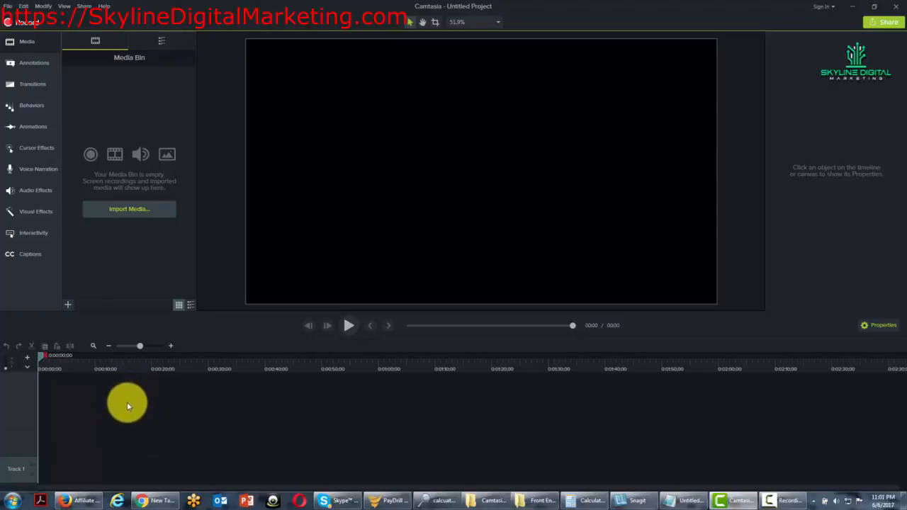
pyautogui.moveTo(127, 408)
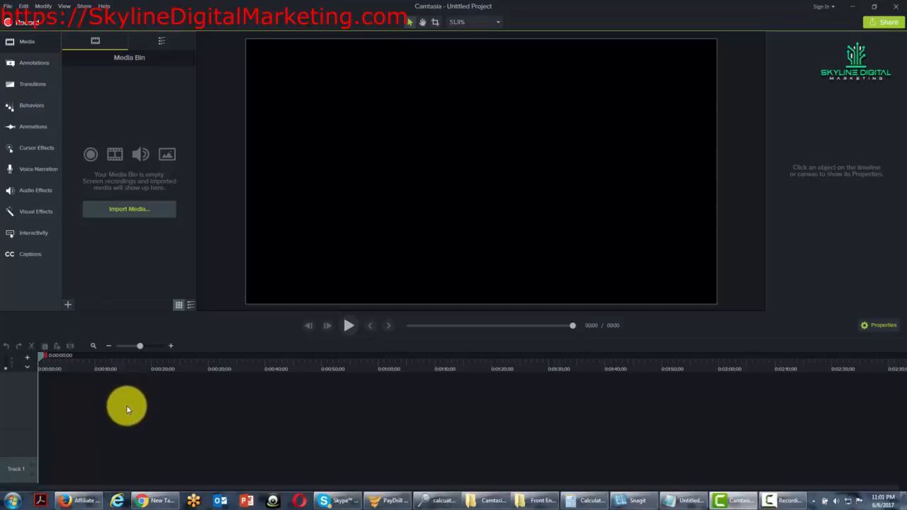